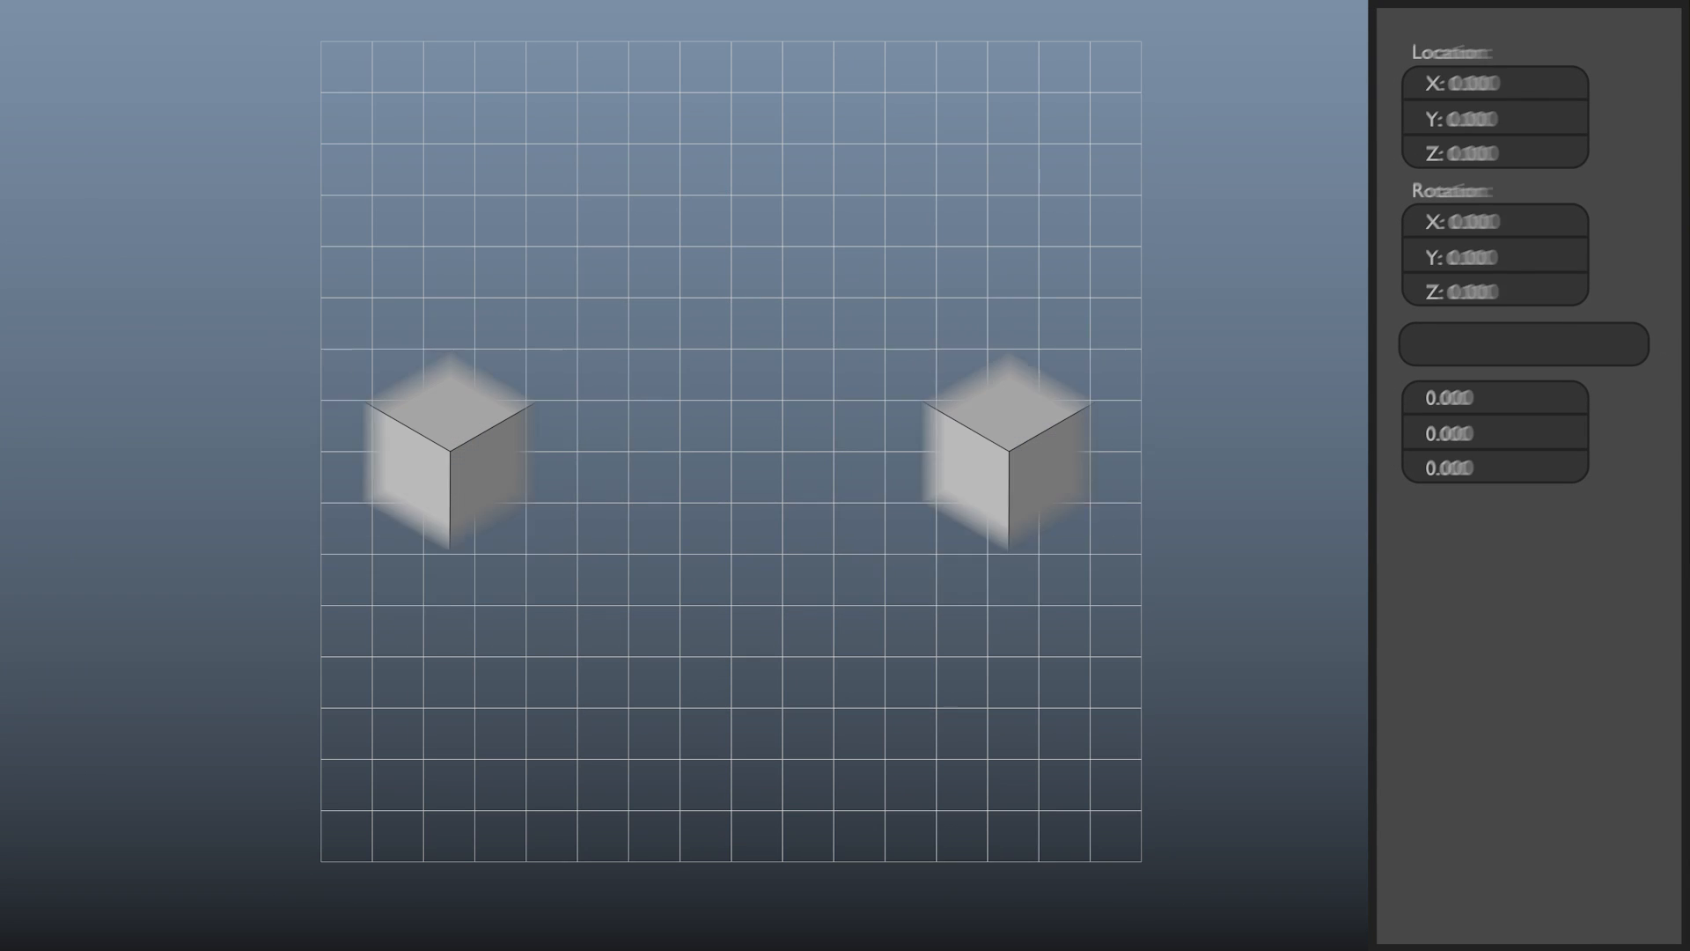
# Step: Select the right-hand cube to show its zero location and rotation values
pyautogui.click(1007, 452)
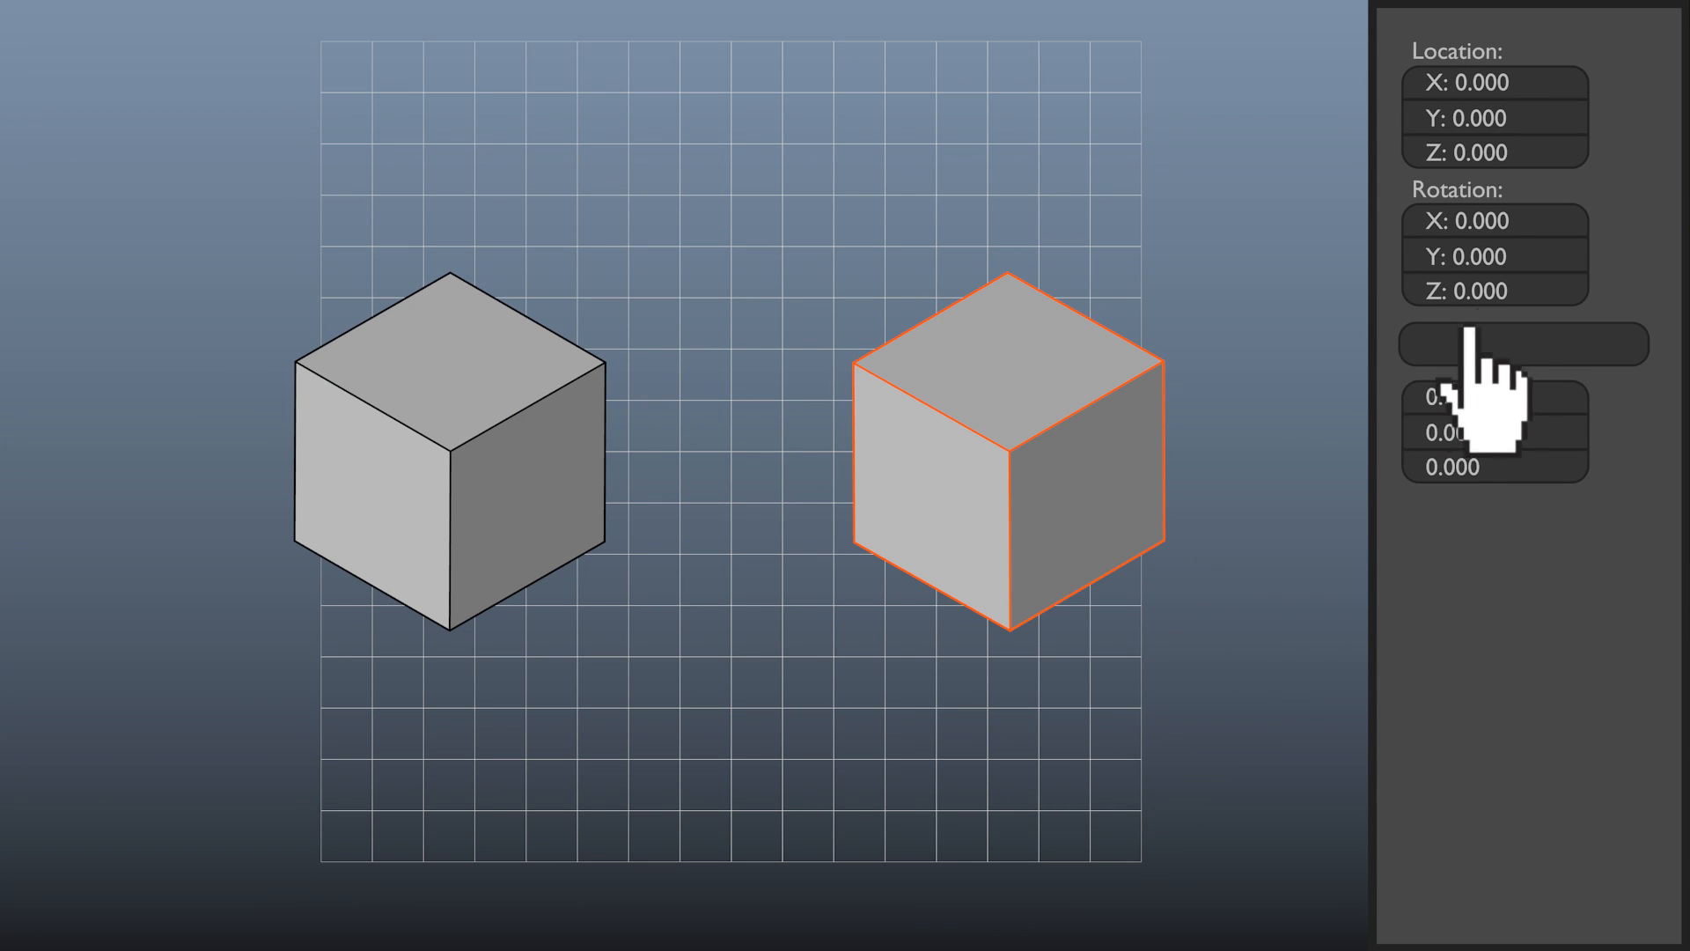
pyautogui.moveTo(1336, 411)
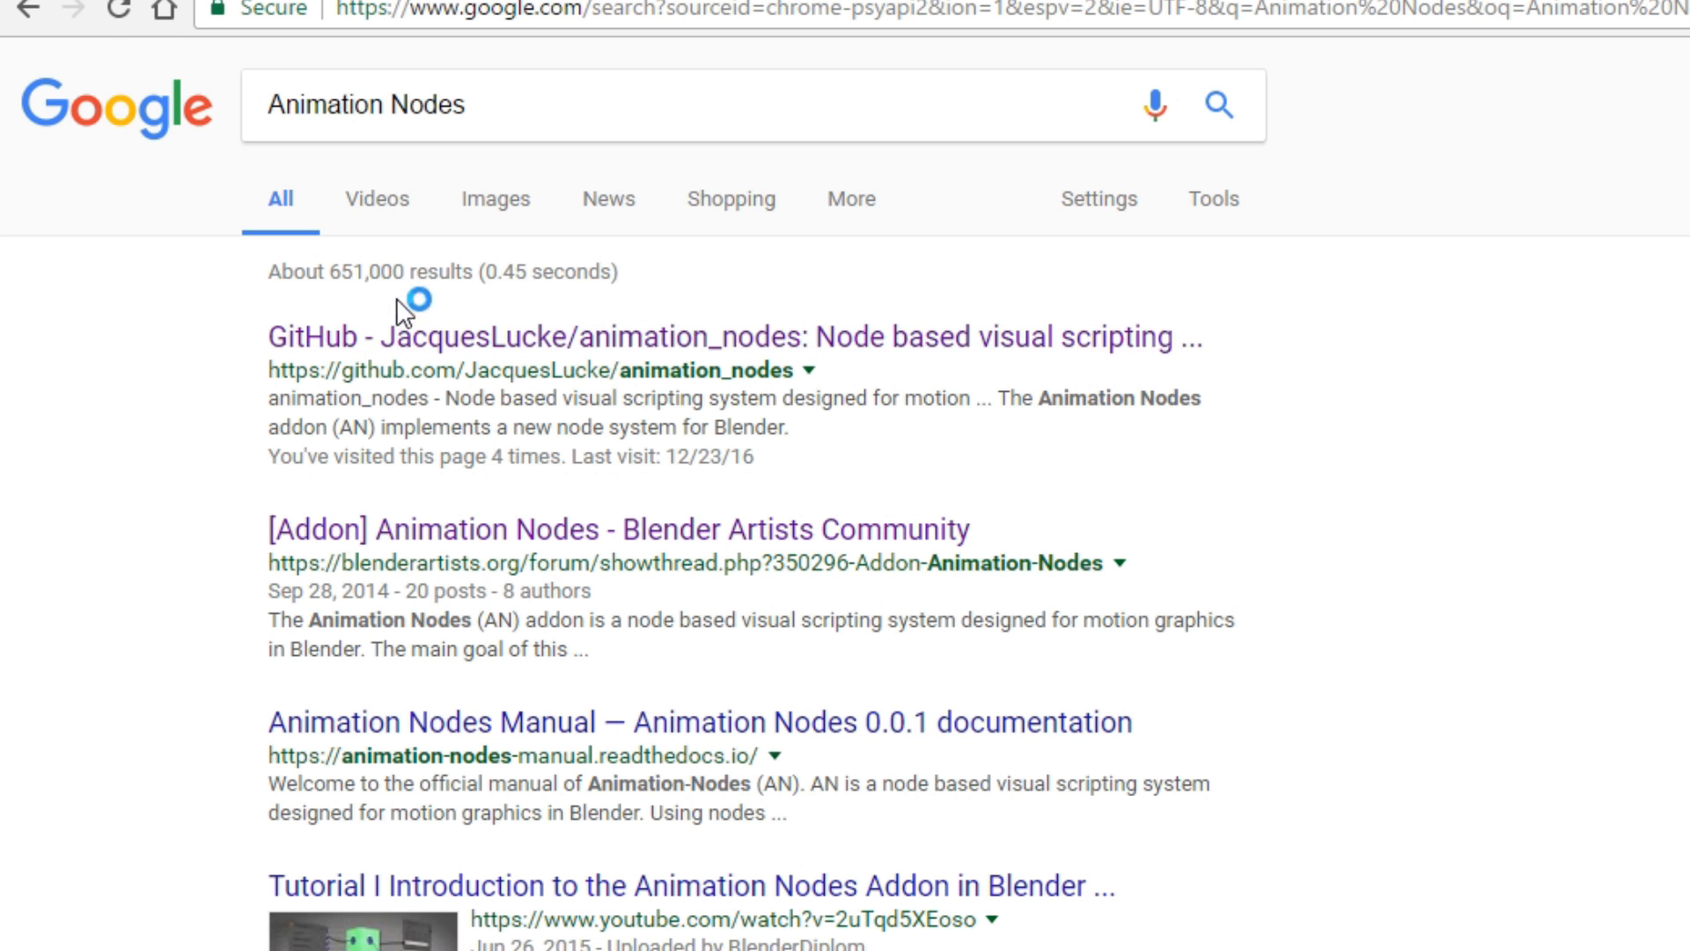
# Step: Go to the animation_nodes GitHub repository and show its Clone or download options
pyautogui.click(734, 336)
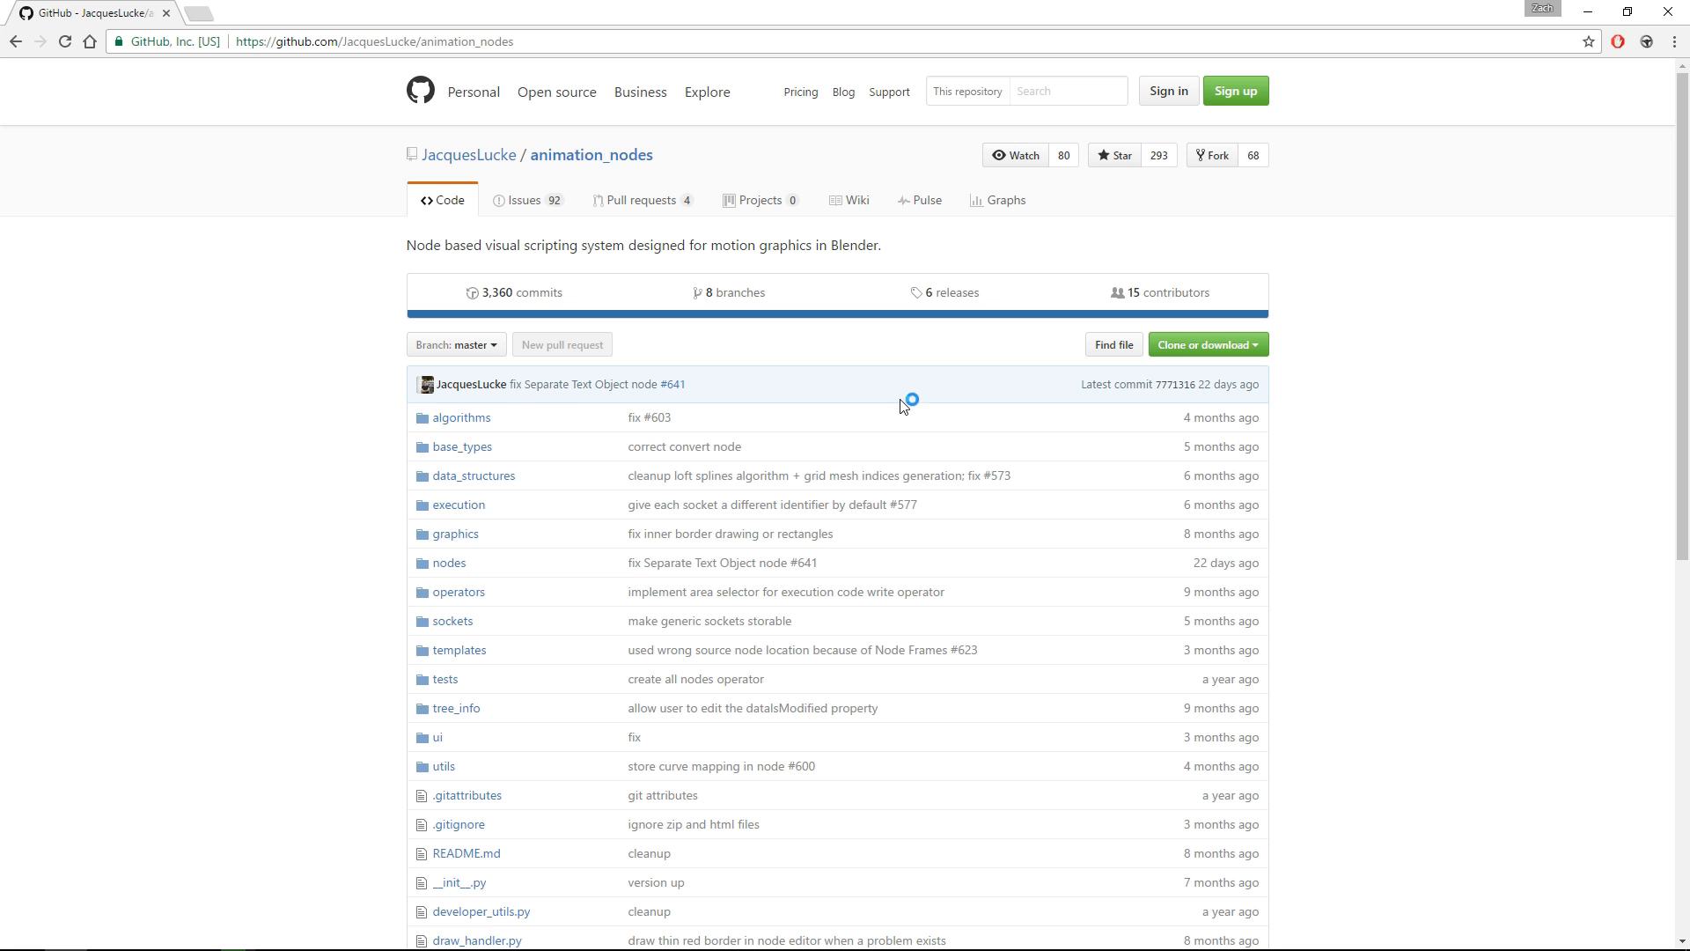
pyautogui.click(1204, 343)
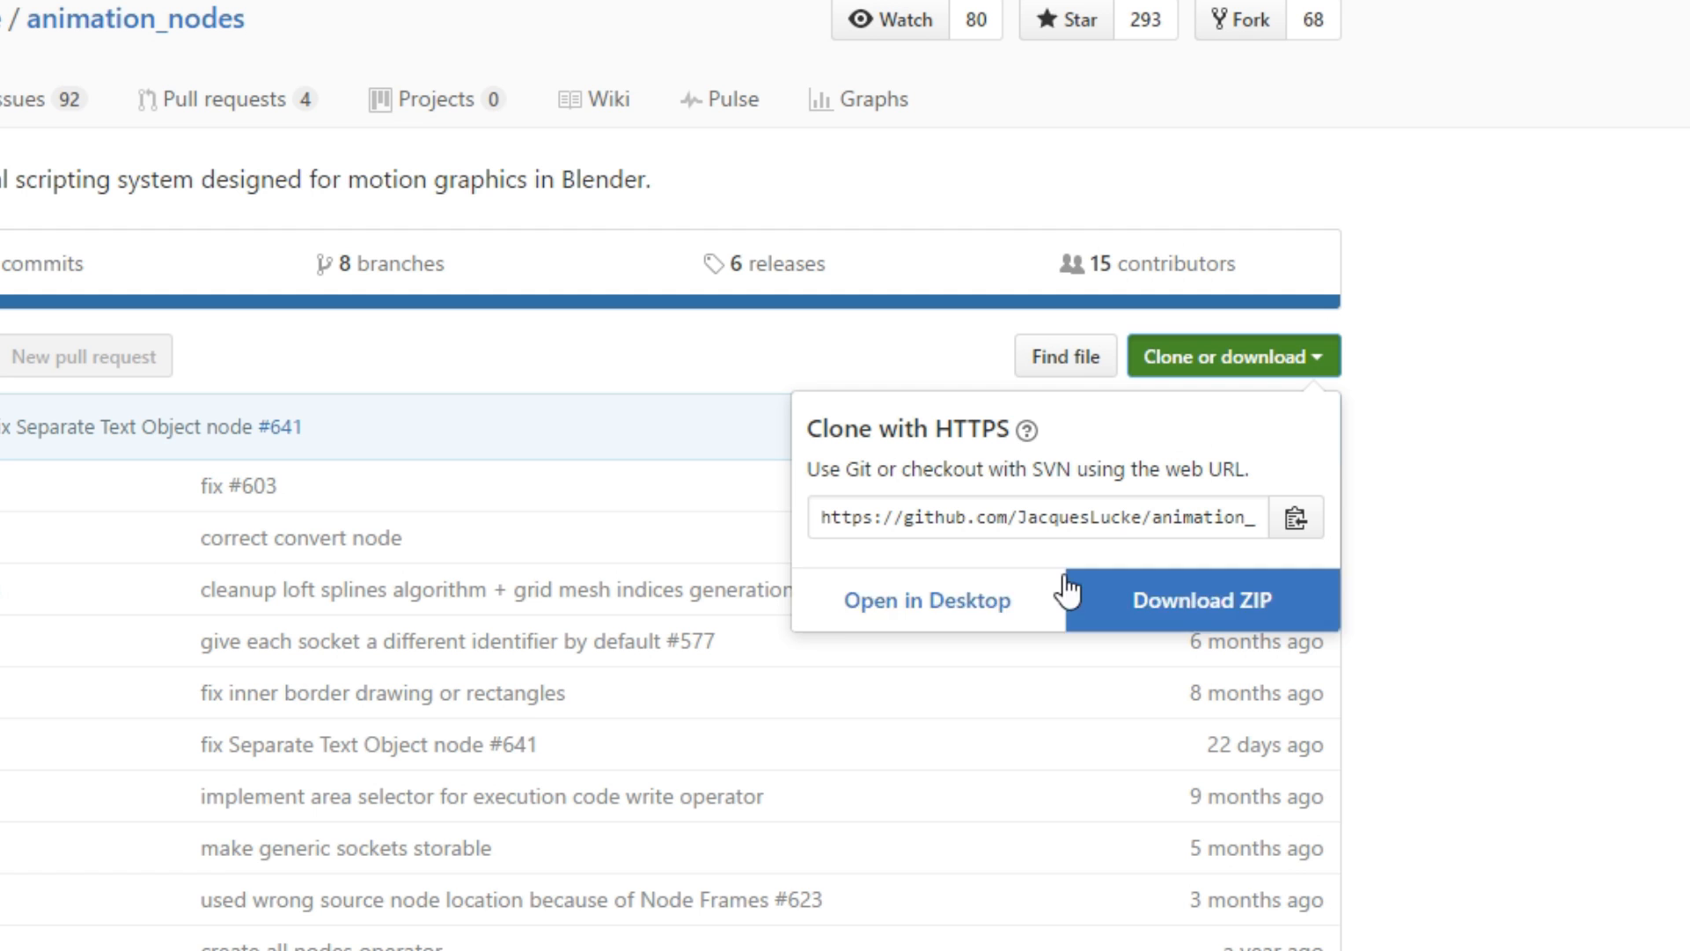
pyautogui.moveTo(1165, 625)
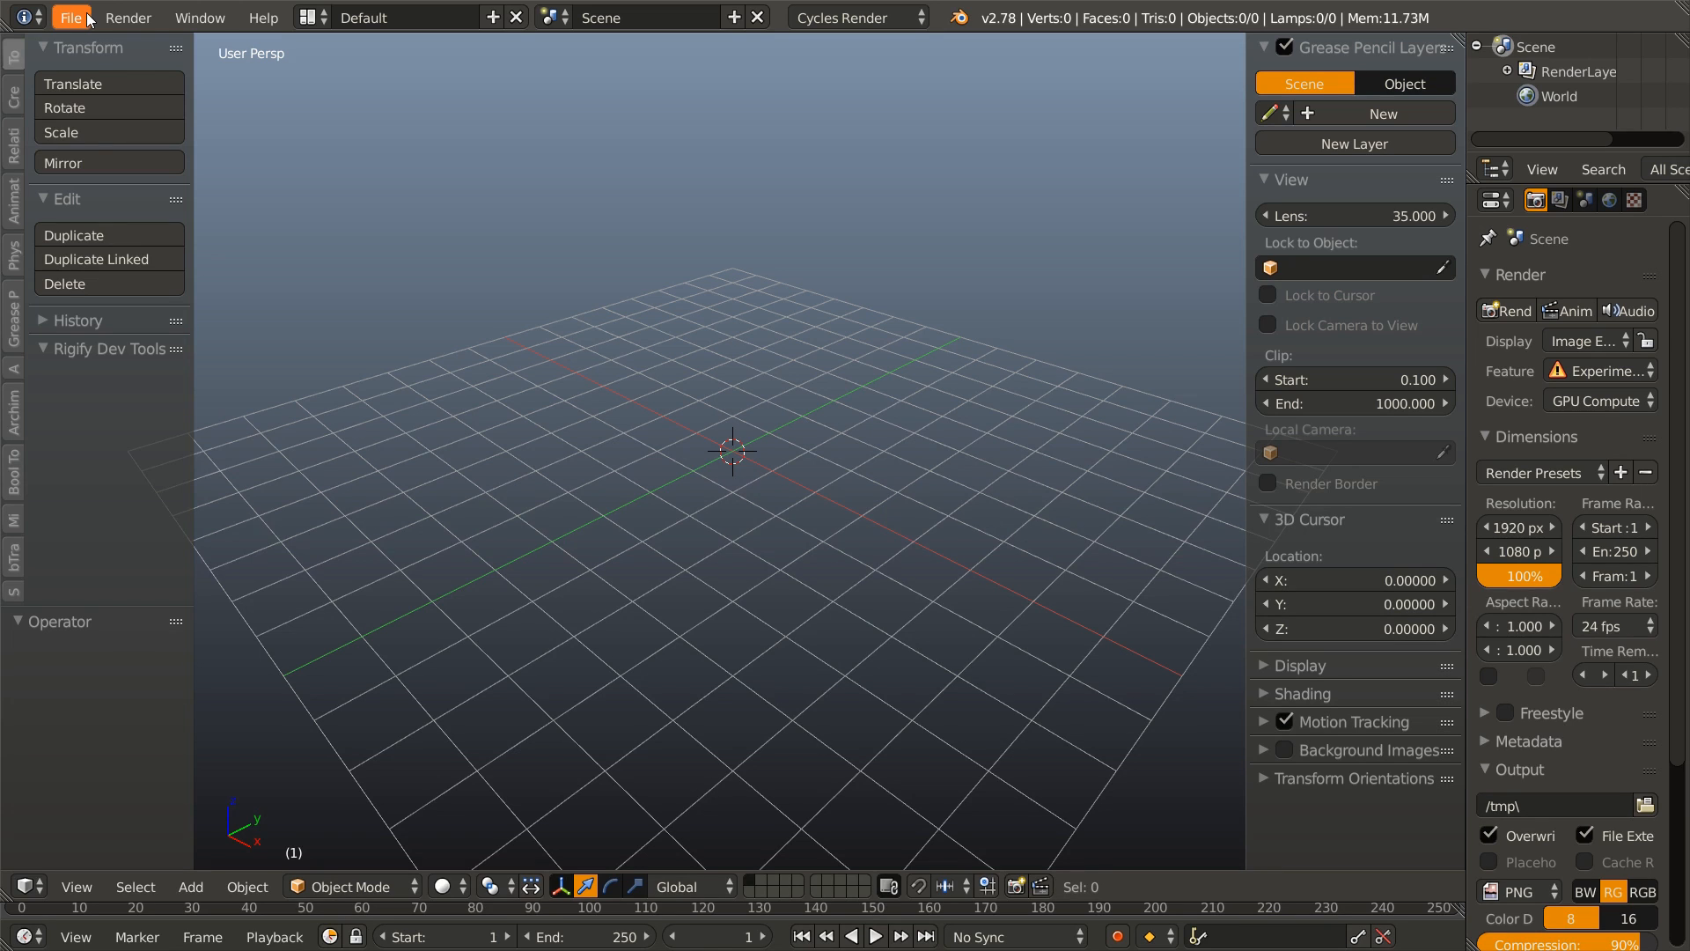
# Step: In User Preferences Add-ons, start Install from File and browse to the Desktop
pyautogui.click(71, 18)
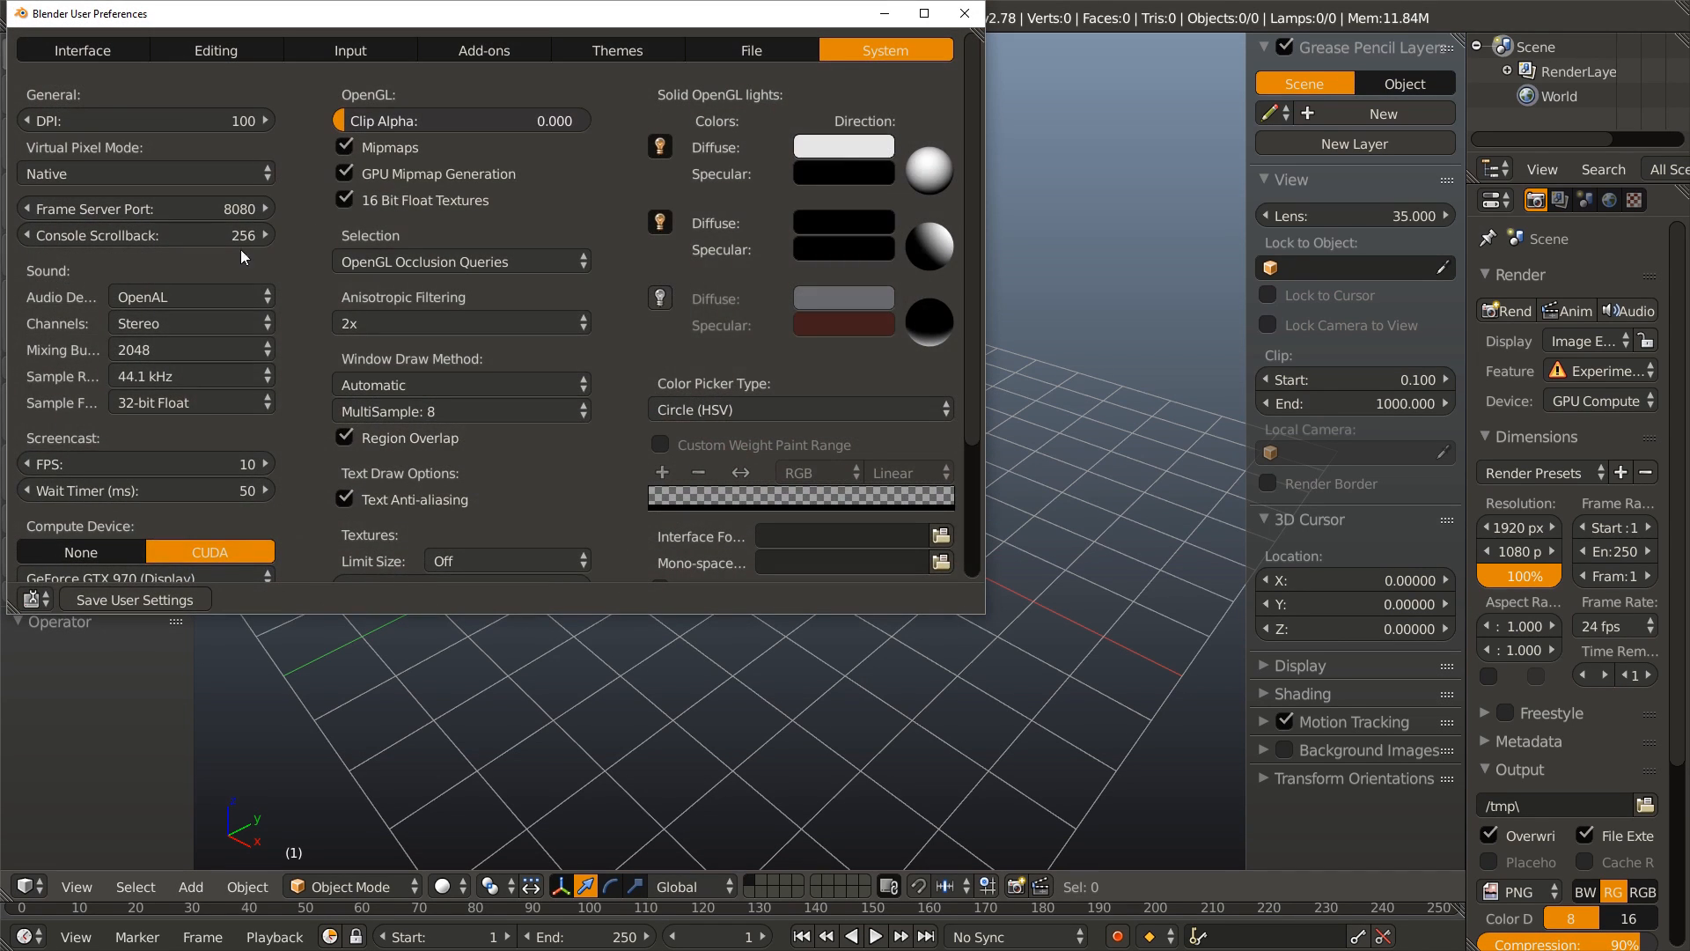
pyautogui.click(482, 49)
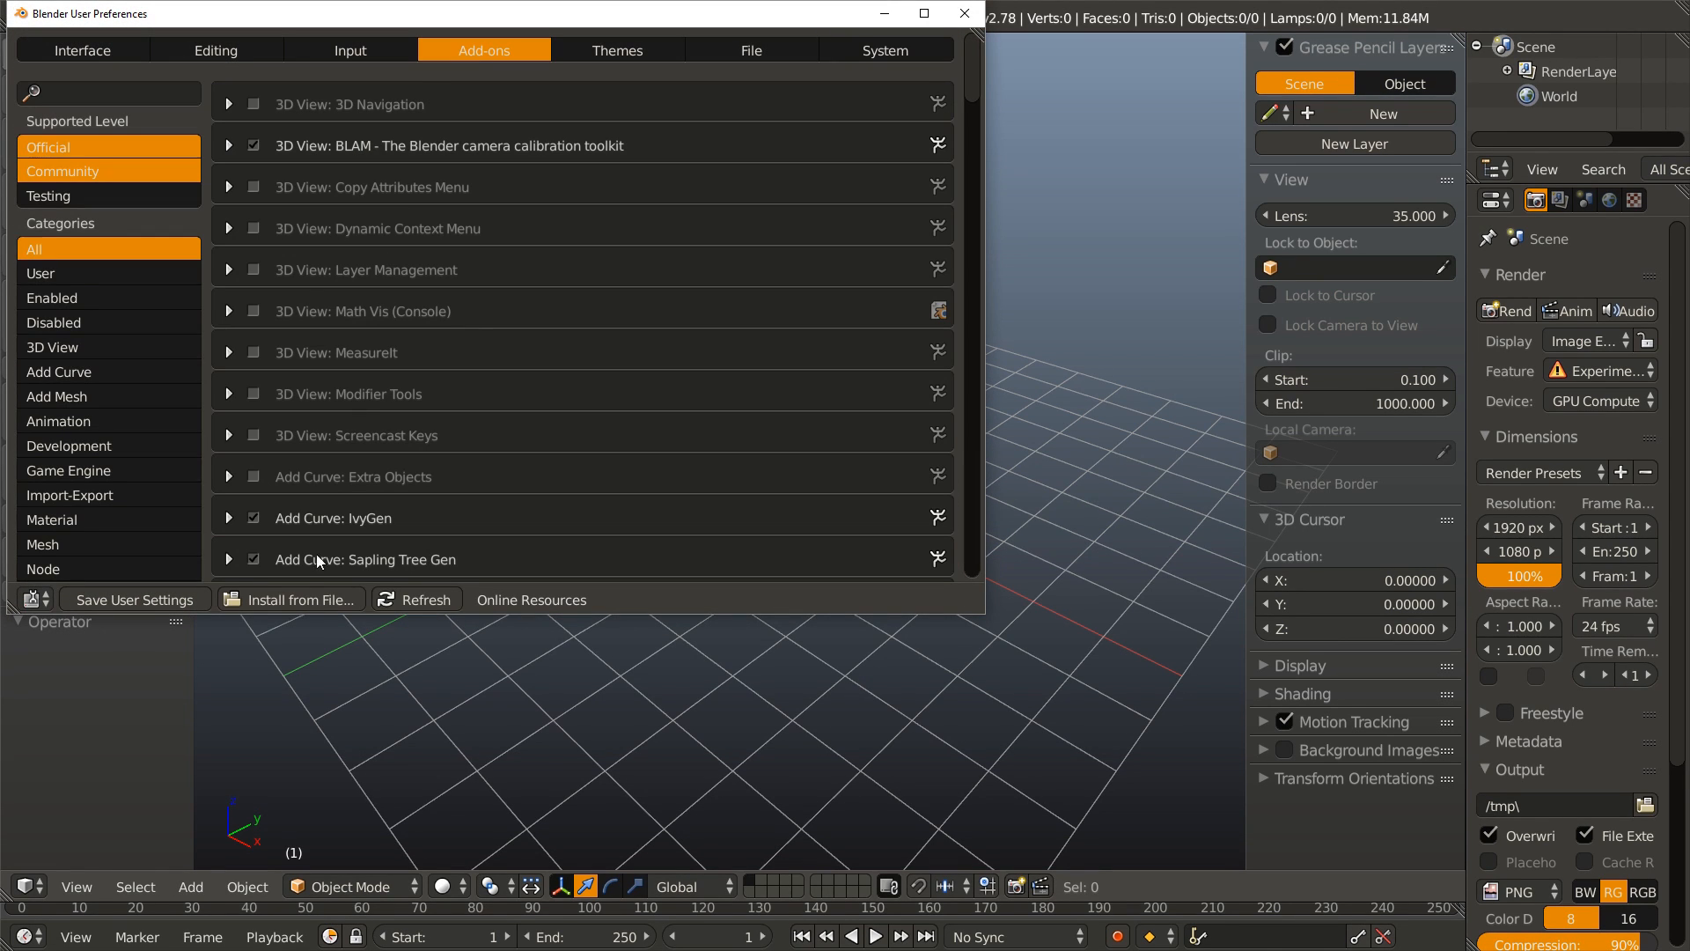
pyautogui.moveTo(299, 598)
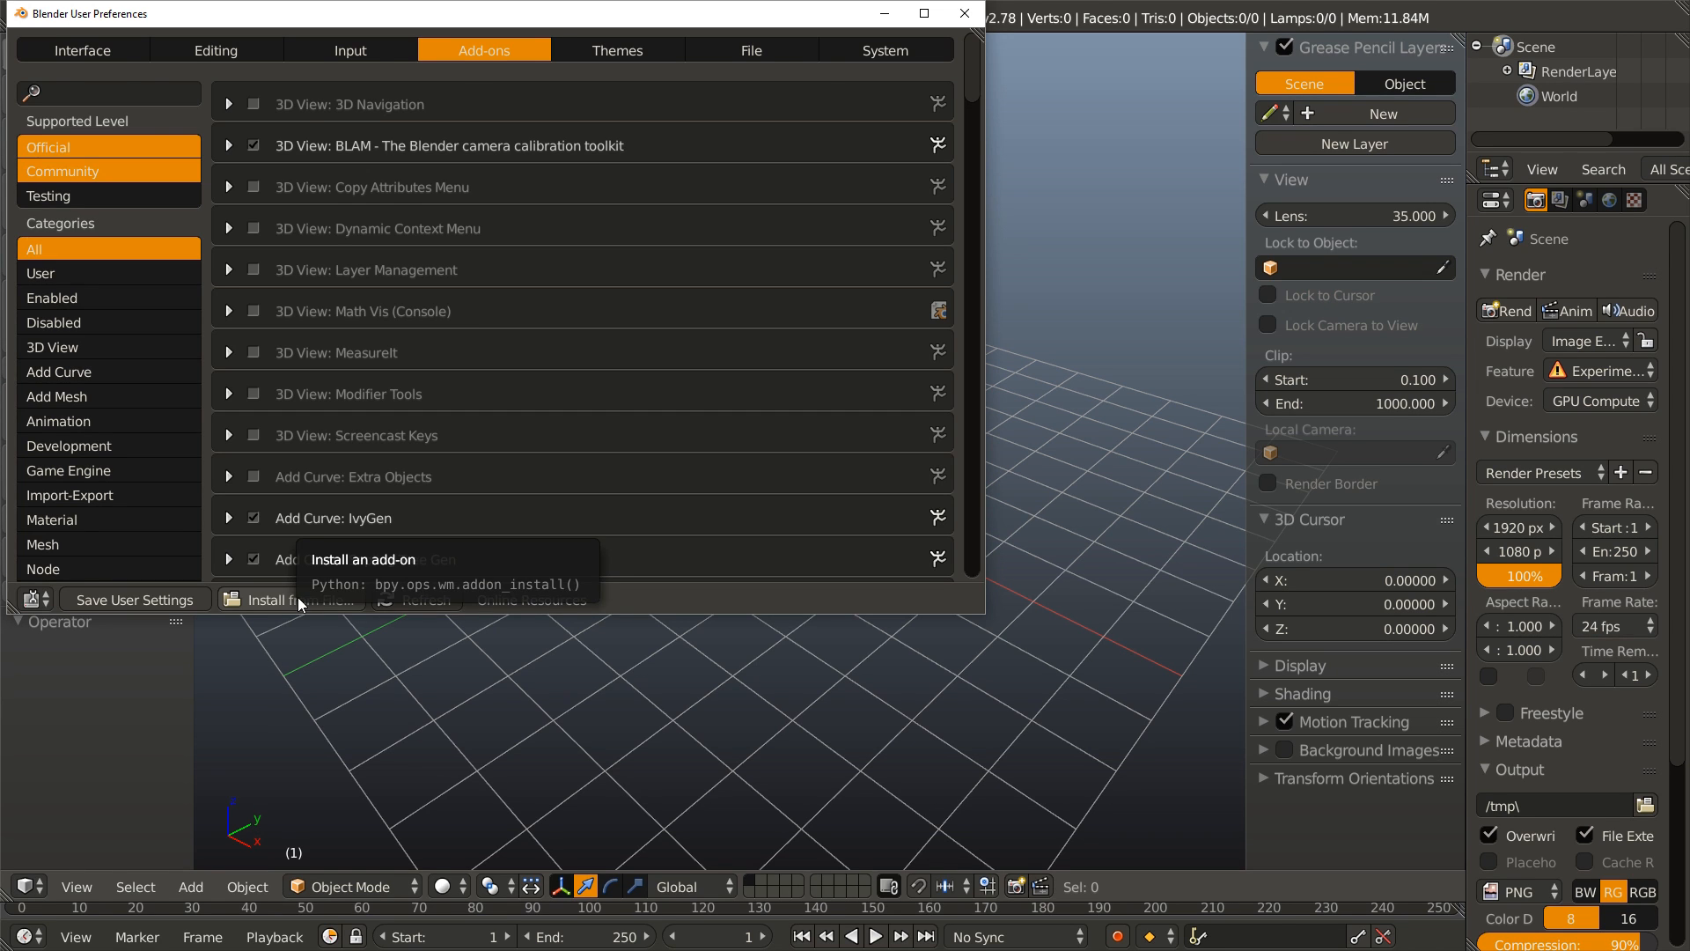
pyautogui.click(287, 598)
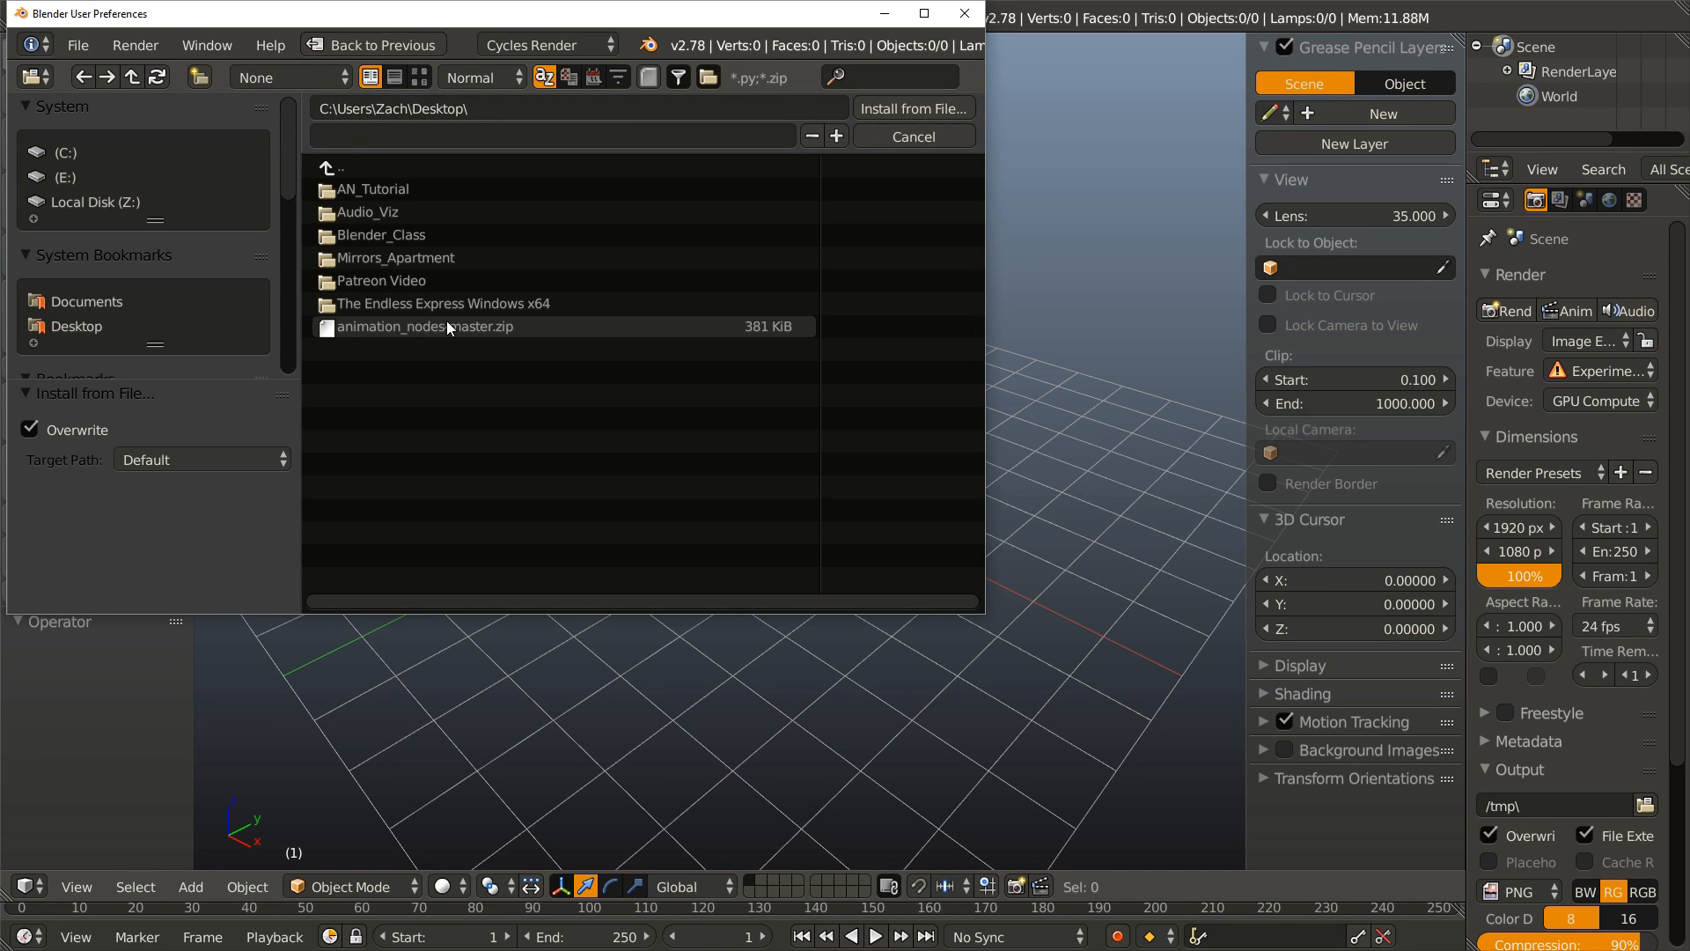